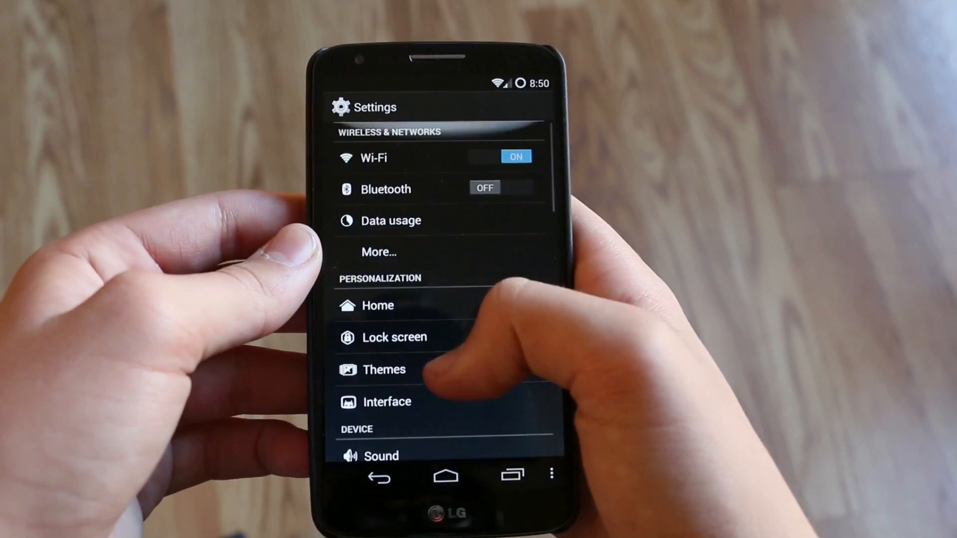
Open the Interface section under Personalization with status bar and navigation bar options.
{"action": "left_click", "coordinate": [386, 402]}
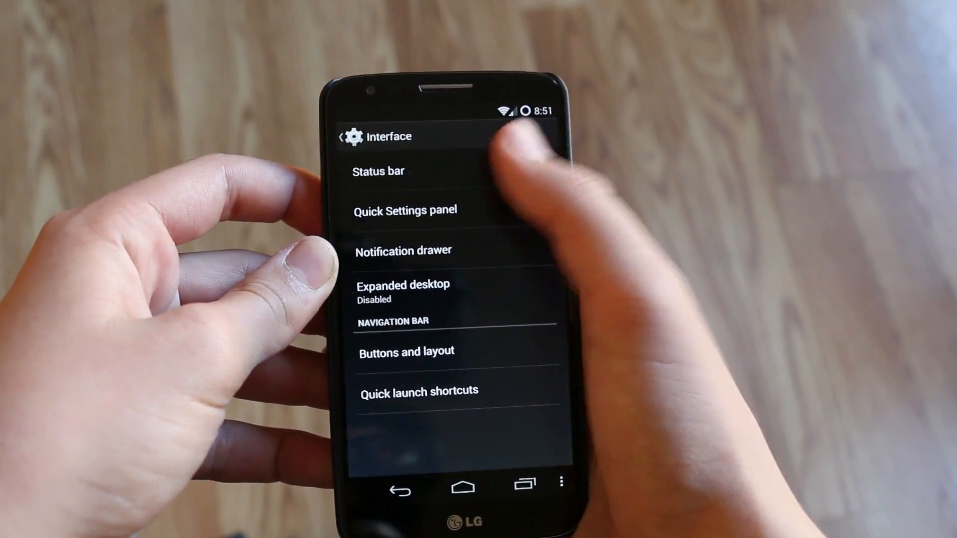
{"action": "left_click", "coordinate": [378, 172]}
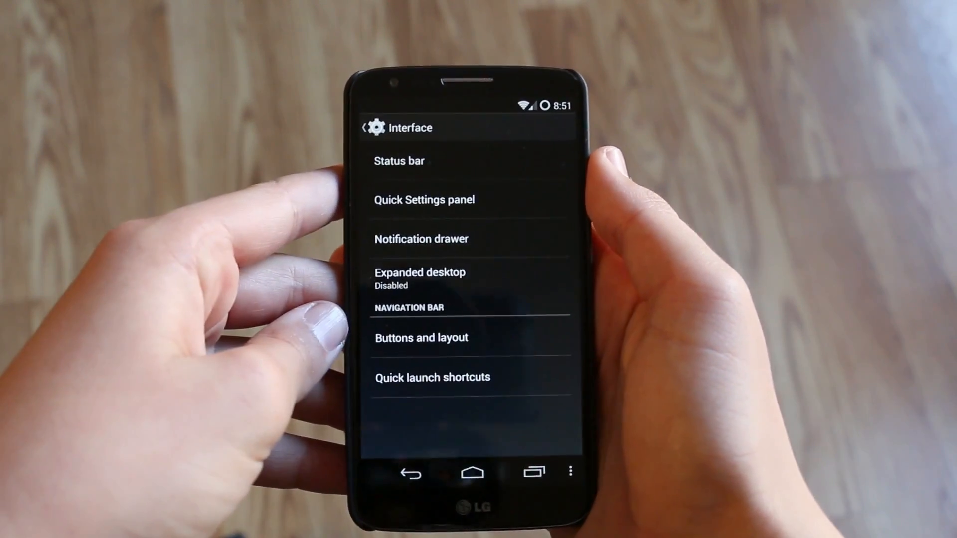
Open the Quick Settings panel options and its Tiles and layout editor.
{"action": "left_click", "coordinate": [425, 199]}
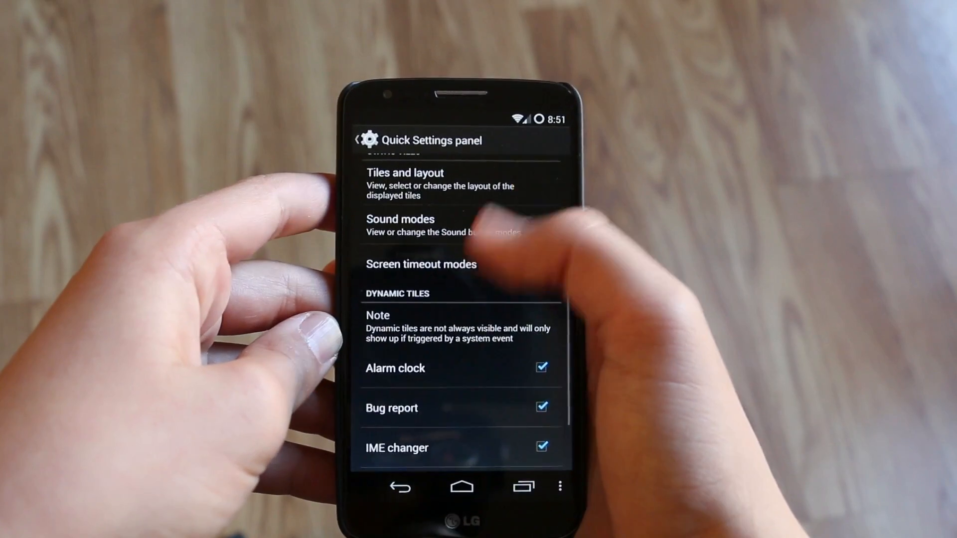
{"action": "scroll", "scroll_direction": "down", "scroll_amount": 3}
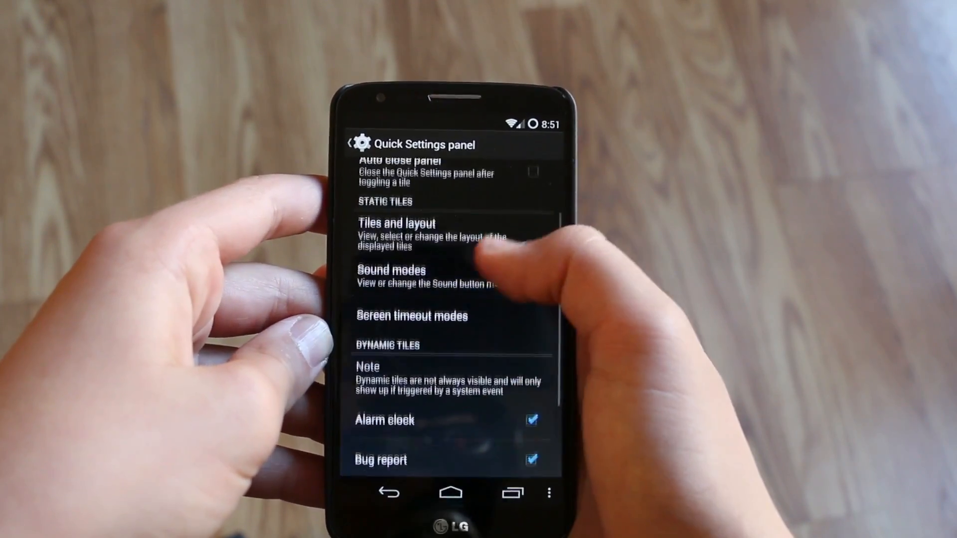
{"action": "left_click", "coordinate": [391, 223]}
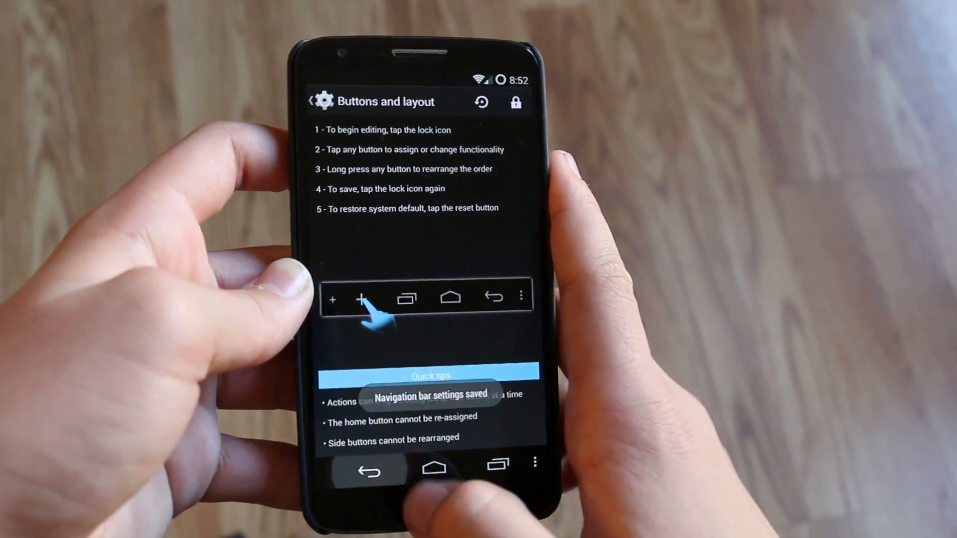
Unlock the navigation bar layout, add extra button slots and save the arrangement.
{"action": "left_click", "coordinate": [369, 474]}
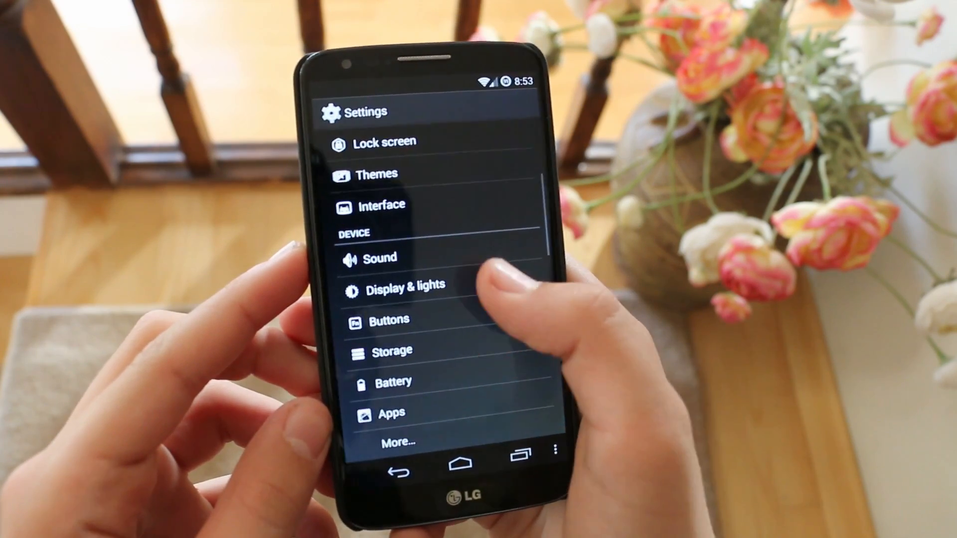
Review Double-tap to wake under Display & lights, then open the Buttons page with volume button options.
{"action": "left_click", "coordinate": [405, 286]}
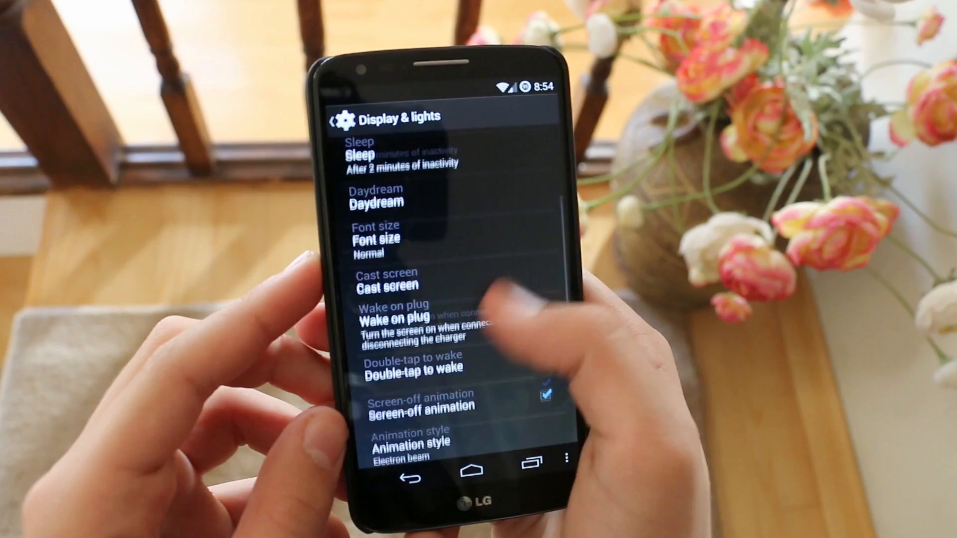
{"action": "scroll", "scroll_direction": "down", "scroll_amount": 3}
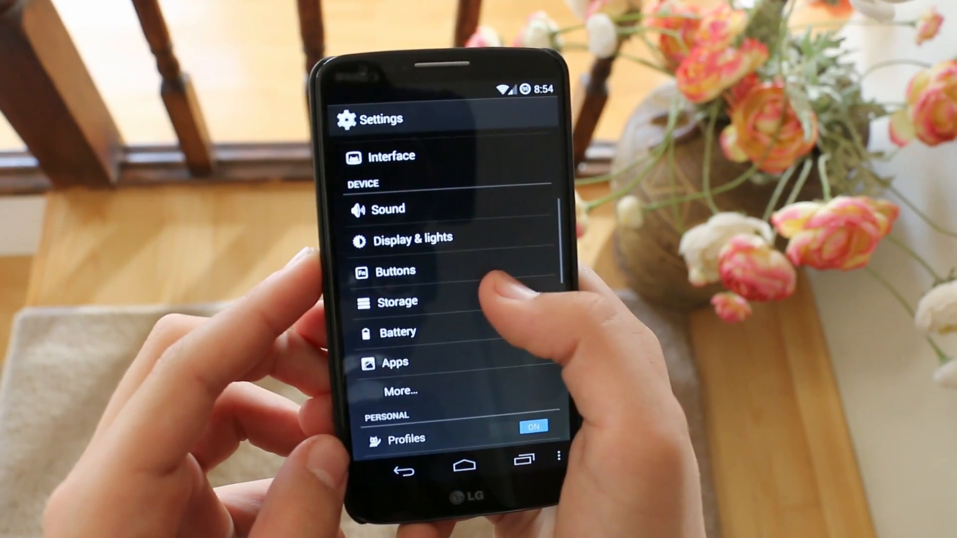
{"action": "left_click", "coordinate": [395, 271]}
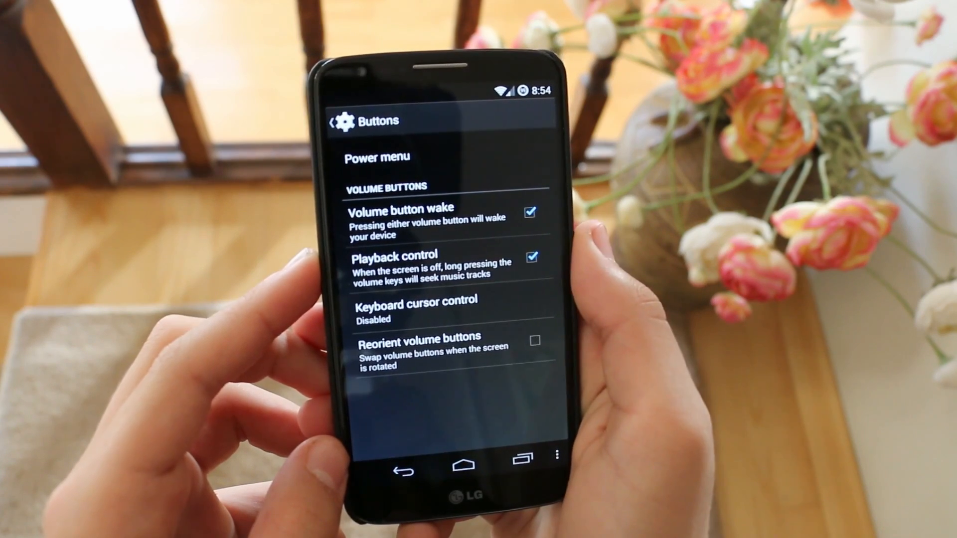